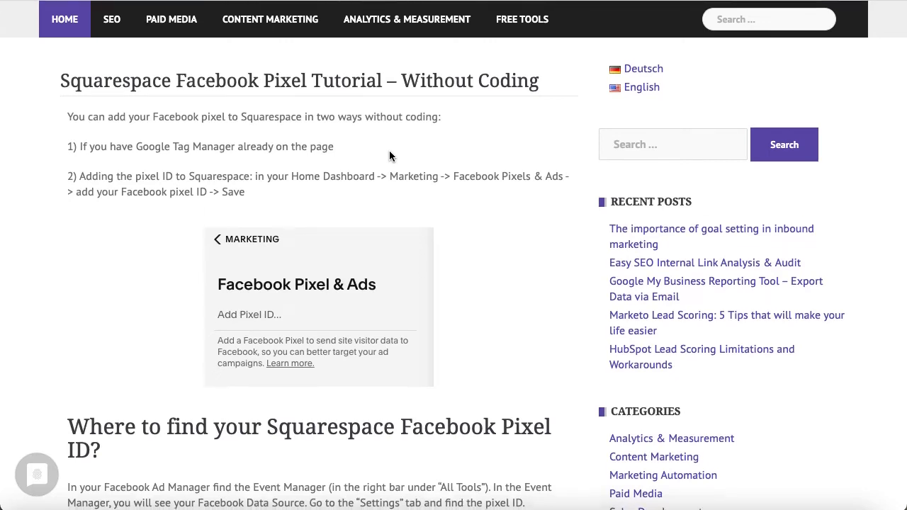
Go to the Squarespace Marketing section and its Facebook Pixel & Ads settings
scroll("down", 3)
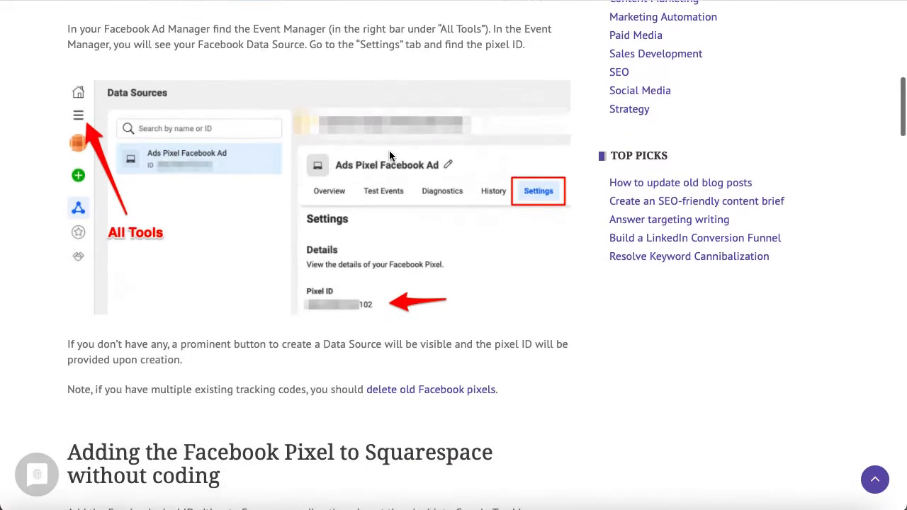
scroll("down", 3)
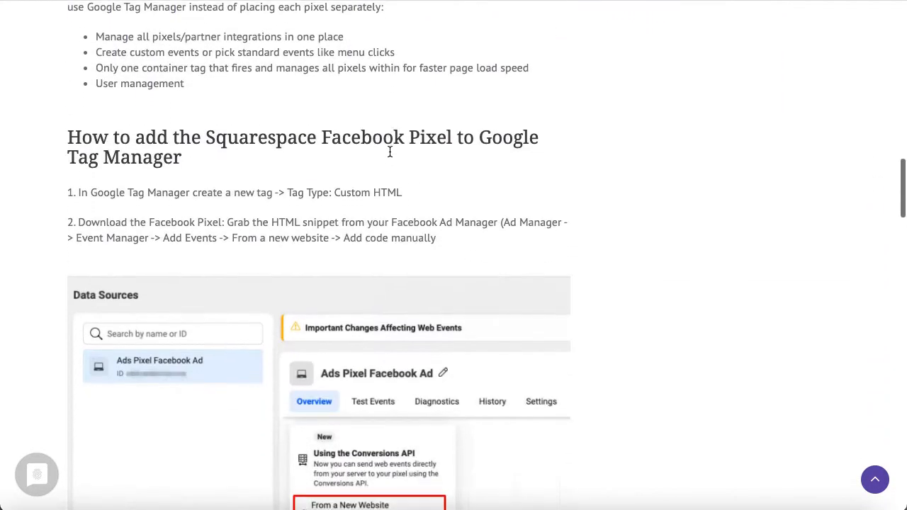
scroll("down", 3)
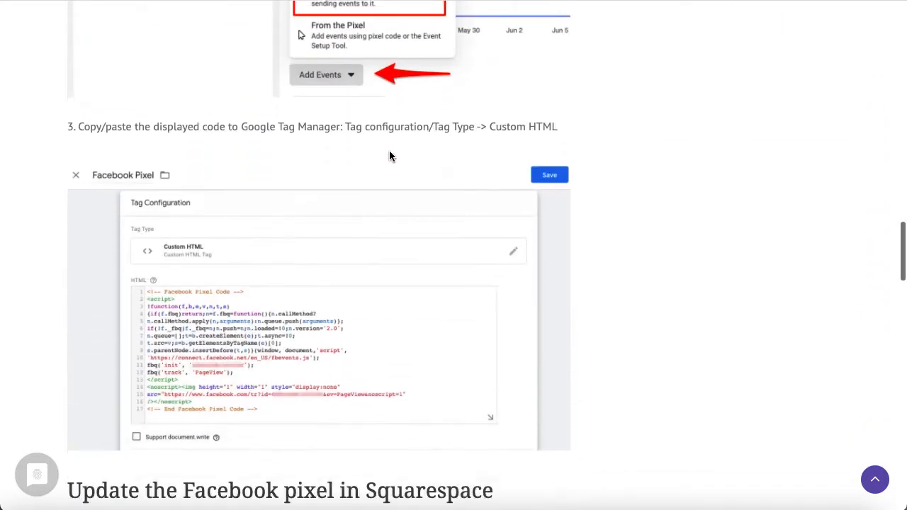
scroll("down", 3)
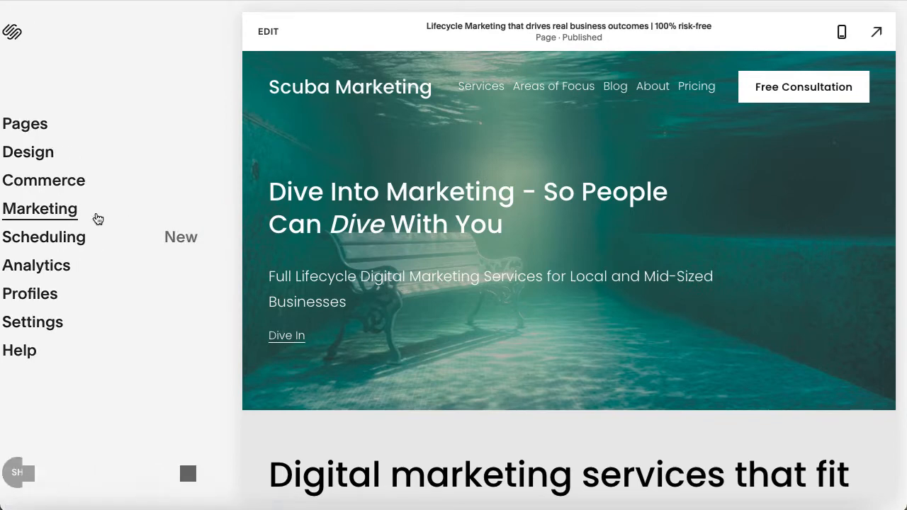
left_click(40, 208)
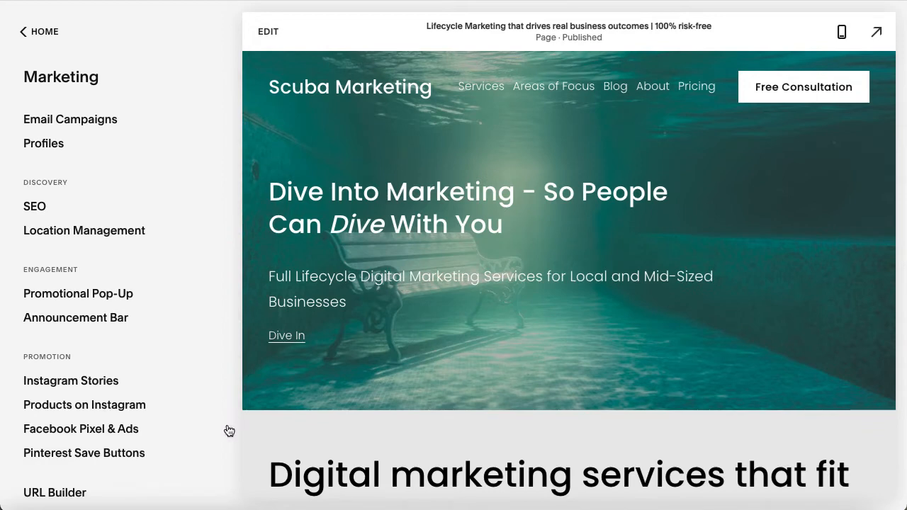
mouse_move(135, 428)
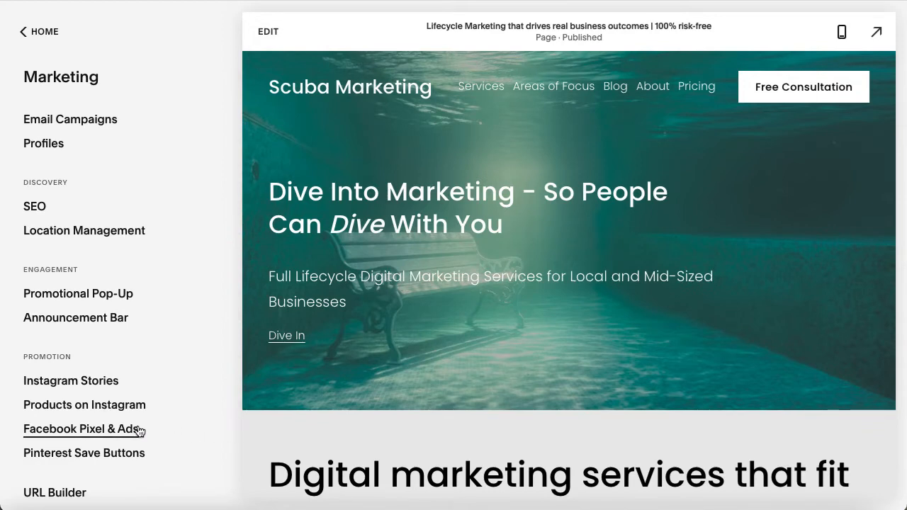
left_click(80, 428)
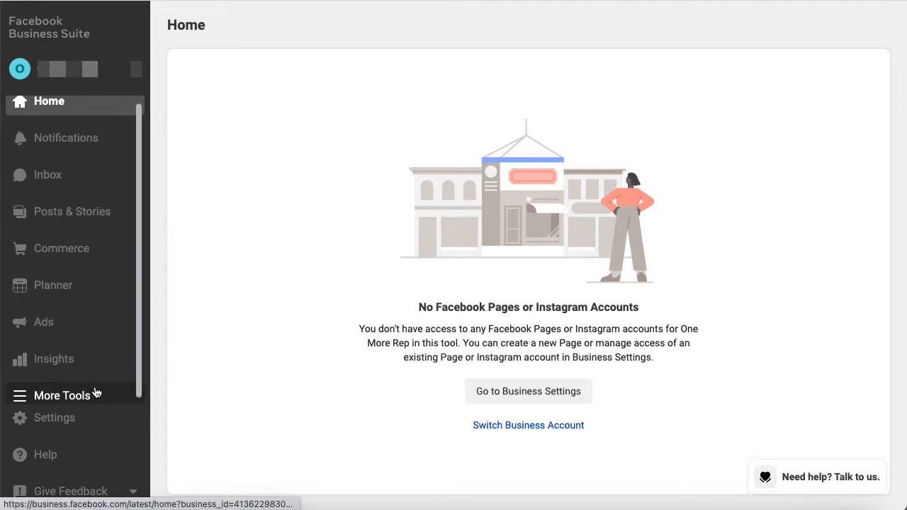
Reach Events Manager via More Tools and view the Ads Pixel data source with its ID
left_click(62, 395)
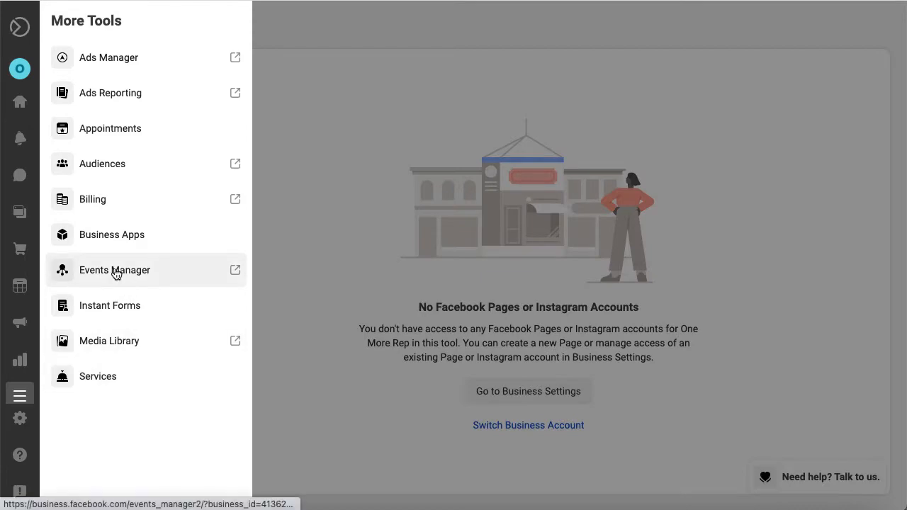
left_click(115, 269)
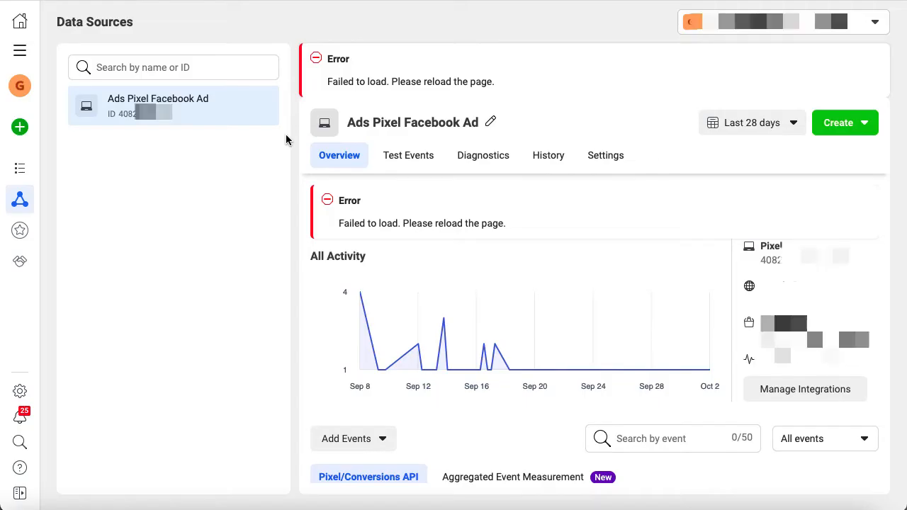
mouse_move(856, 268)
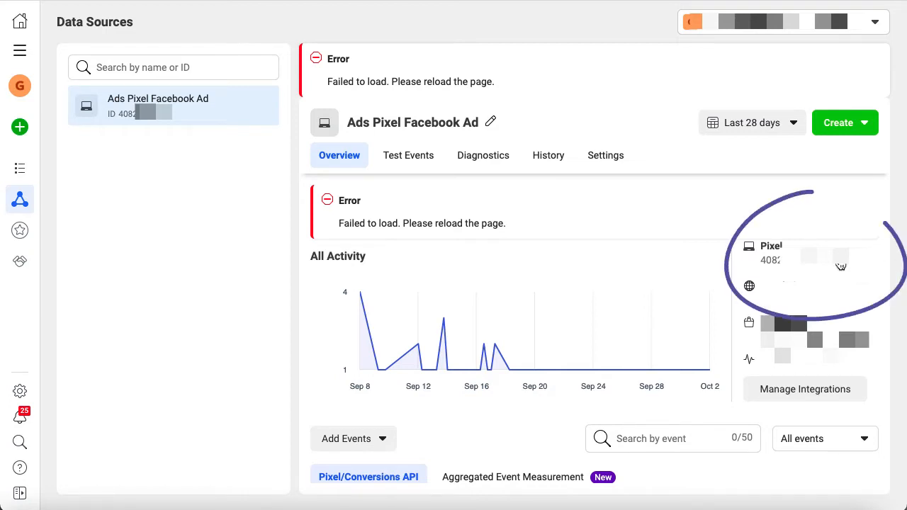
left_click(840, 261)
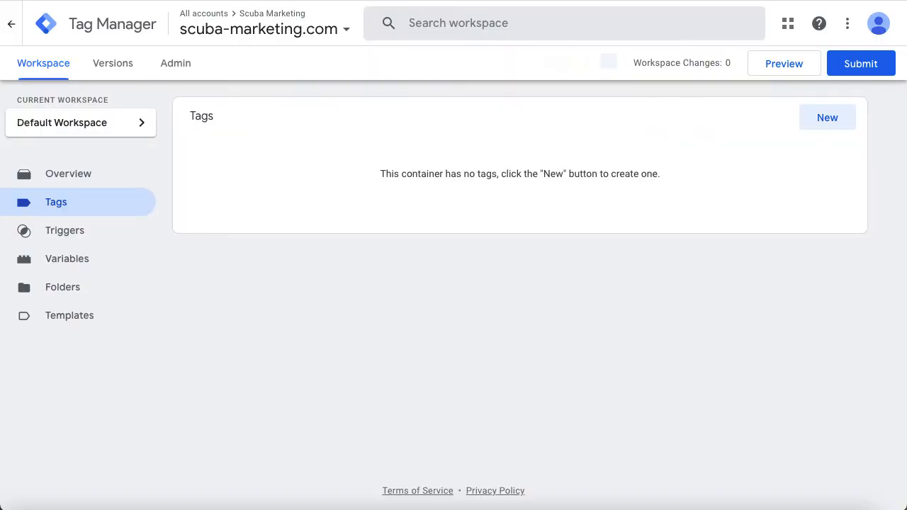
mouse_move(252, 179)
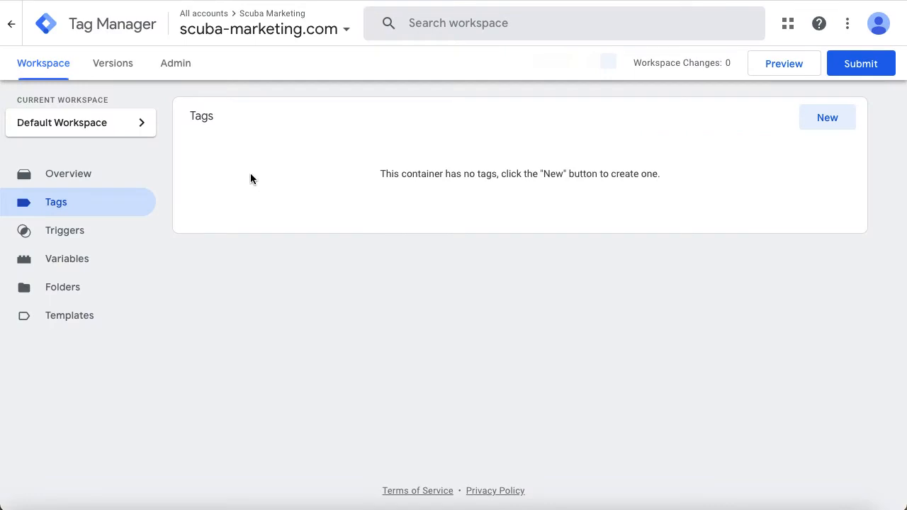
mouse_move(269, 201)
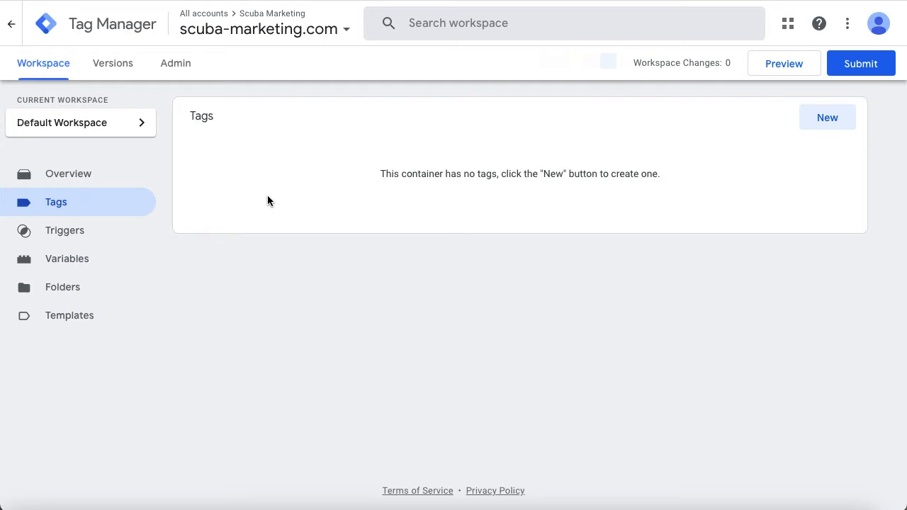
Create a new tag named 'Facebook Pixel' and move to choosing its tag type
left_click(828, 116)
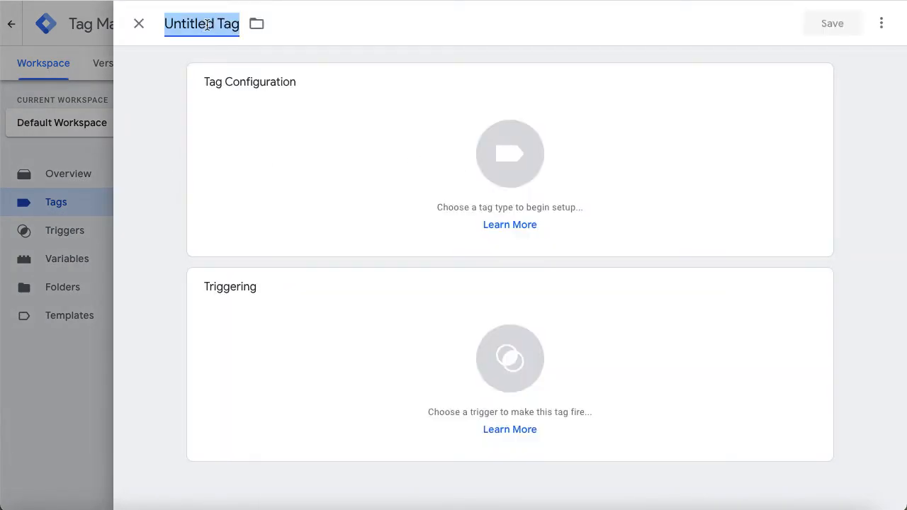
type("Facebook Pixel")
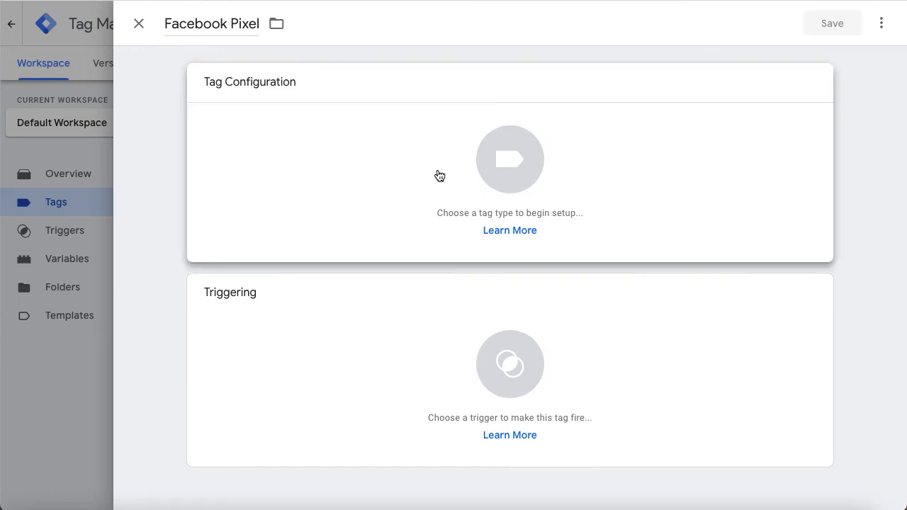
left_click(510, 159)
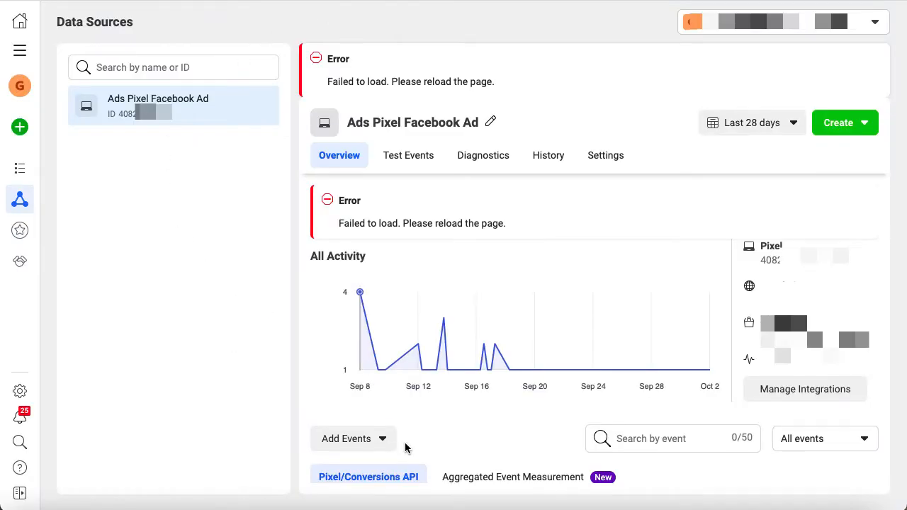
mouse_move(387, 439)
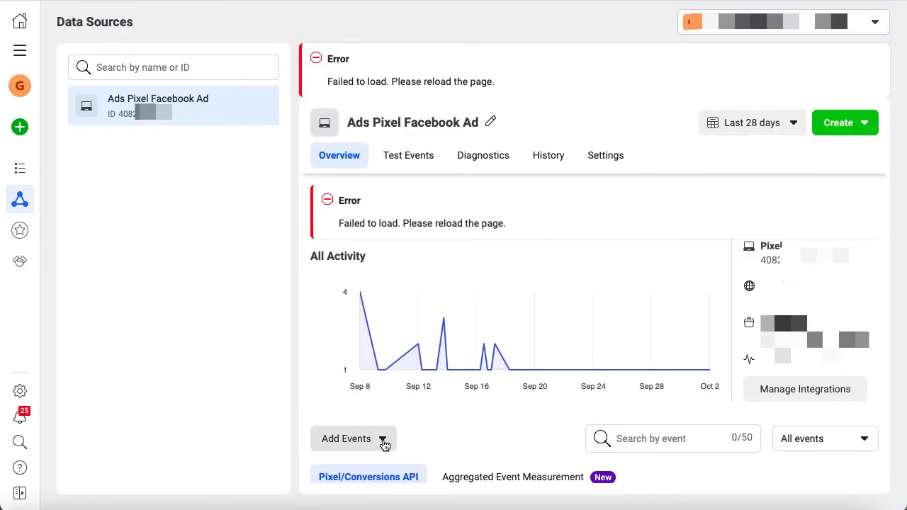
Choose manual installation for a new website and copy the pixel base code
left_click(353, 440)
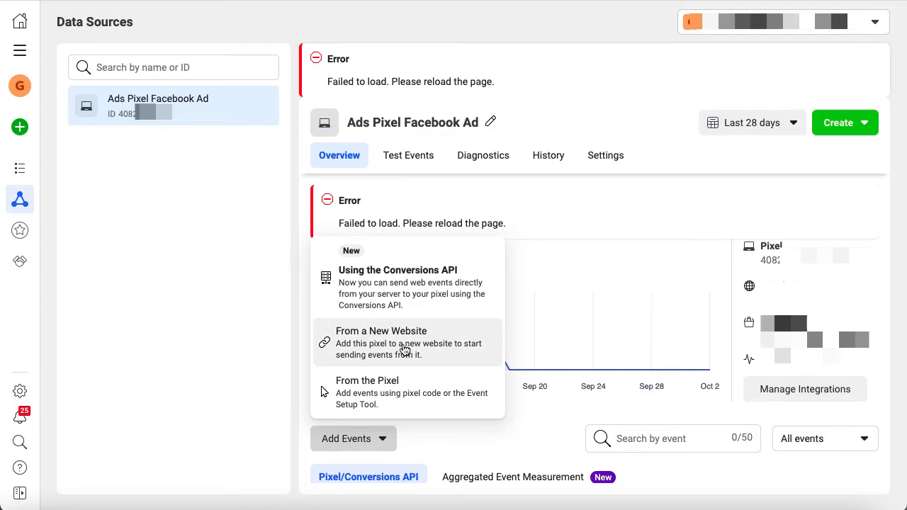
left_click(402, 343)
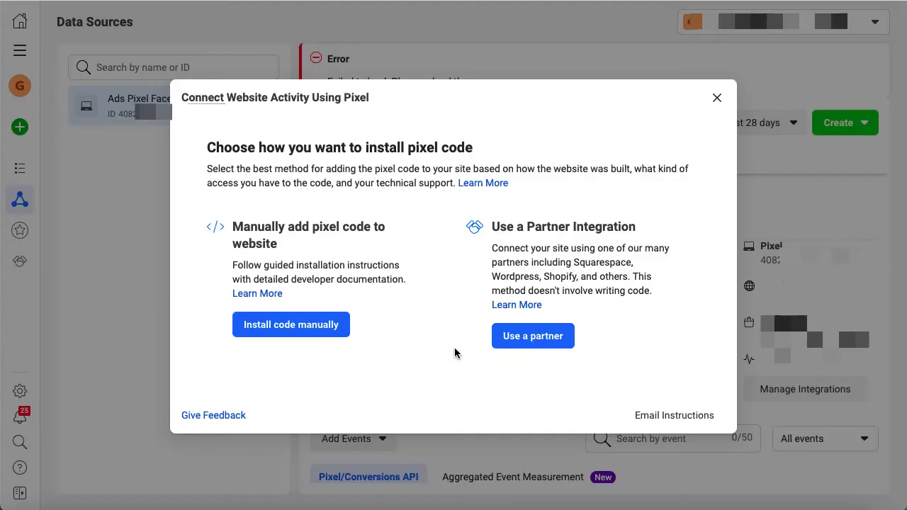
mouse_move(329, 332)
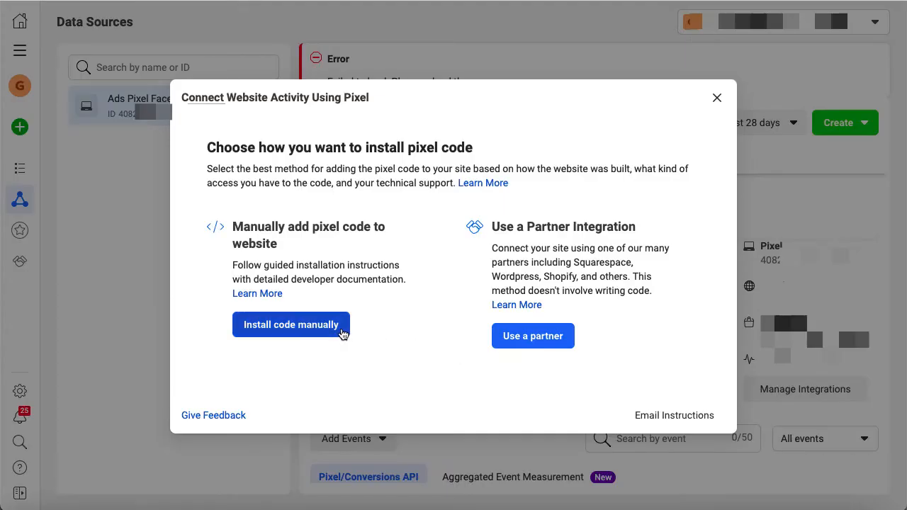
left_click(291, 324)
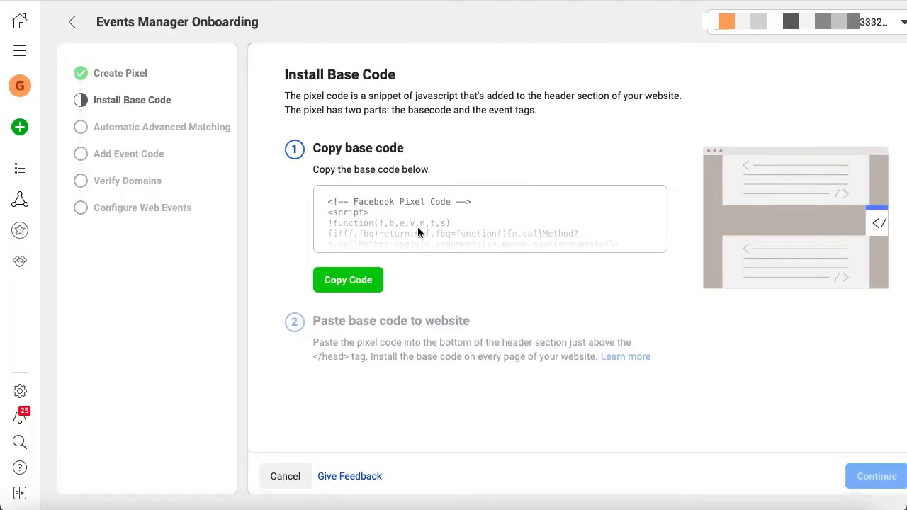
left_click(349, 281)
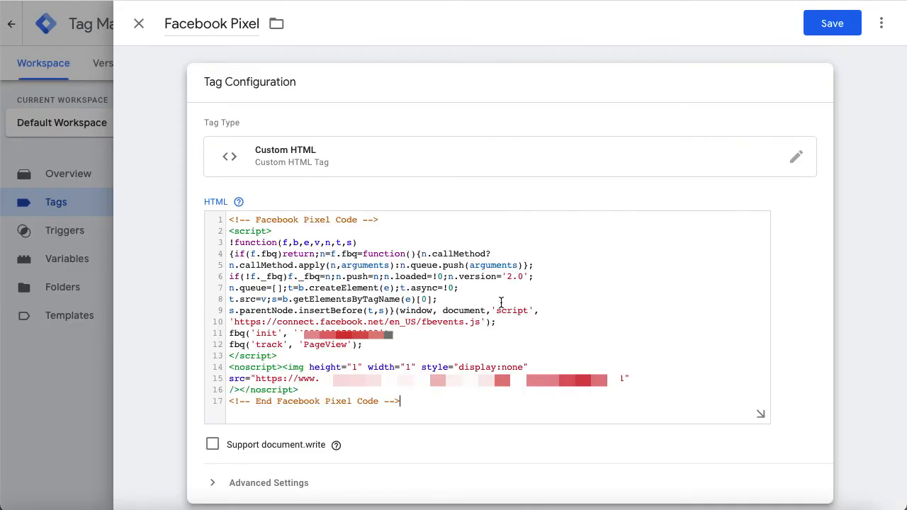
Save the tag with an All Pages firing trigger and submit the workspace changes
left_click(832, 22)
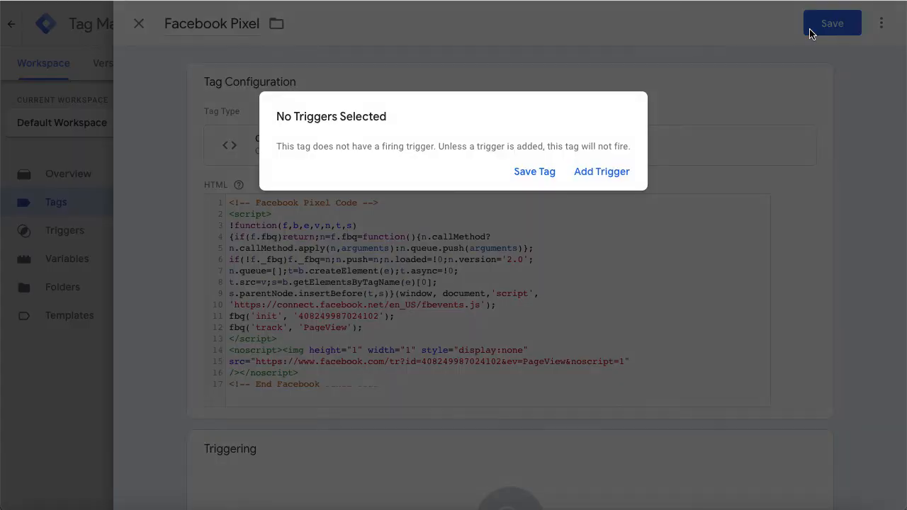
left_click(601, 171)
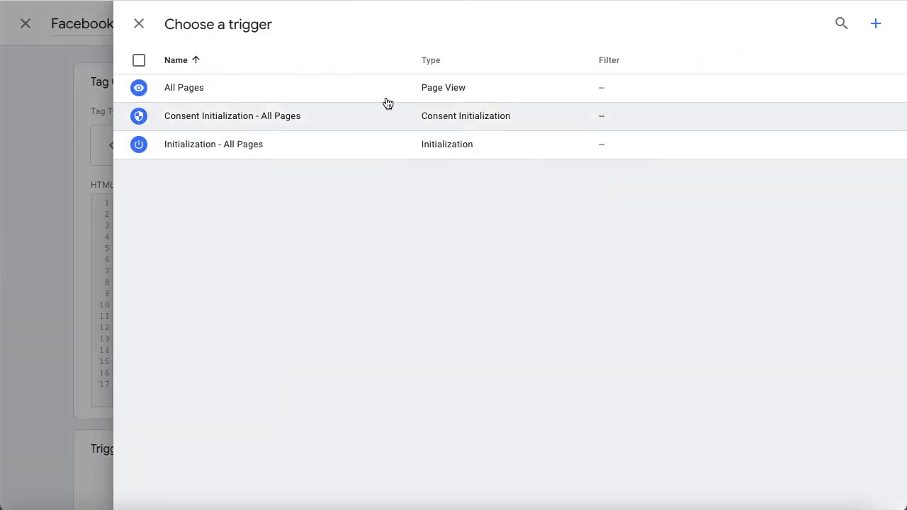
mouse_move(341, 93)
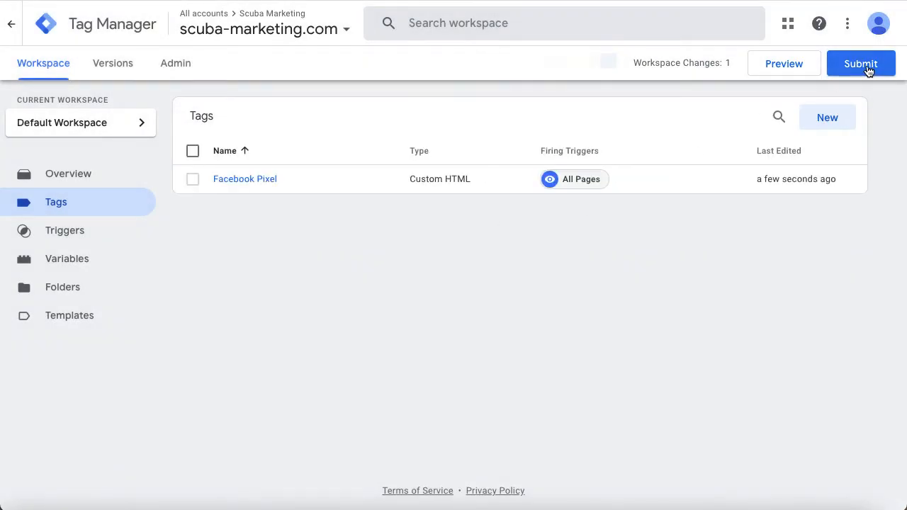
left_click(860, 63)
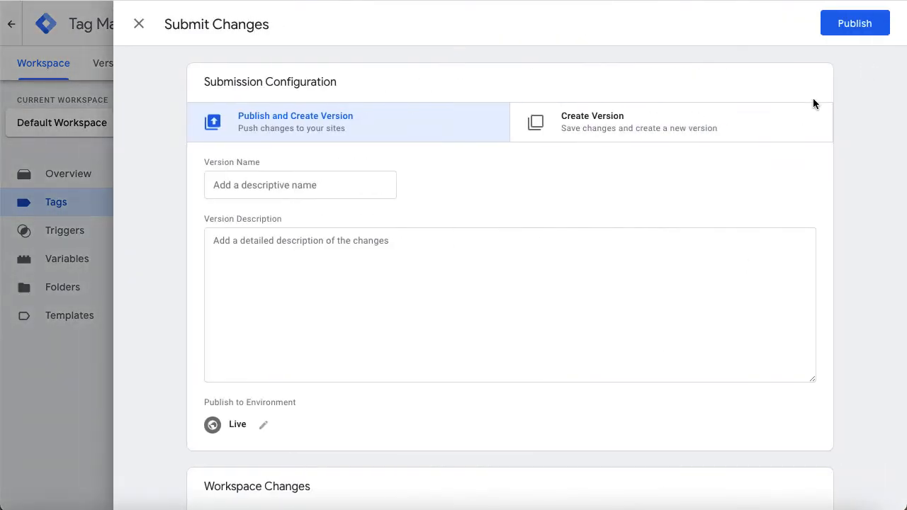